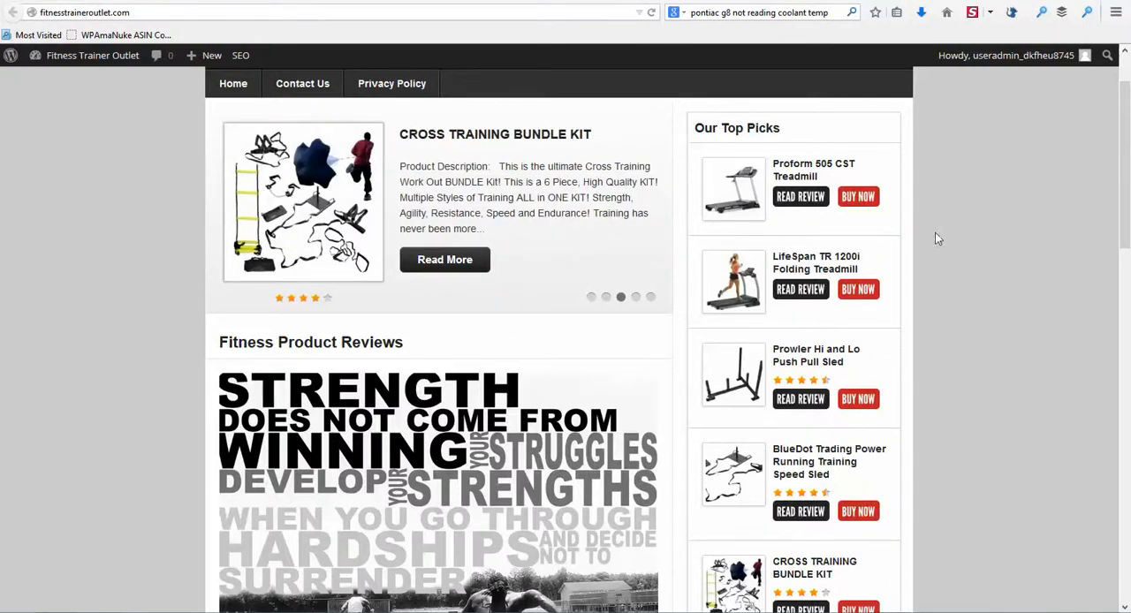
# - Scroll through the treadmill post and check its Amazon affiliate product link
pyautogui.scroll(-3)
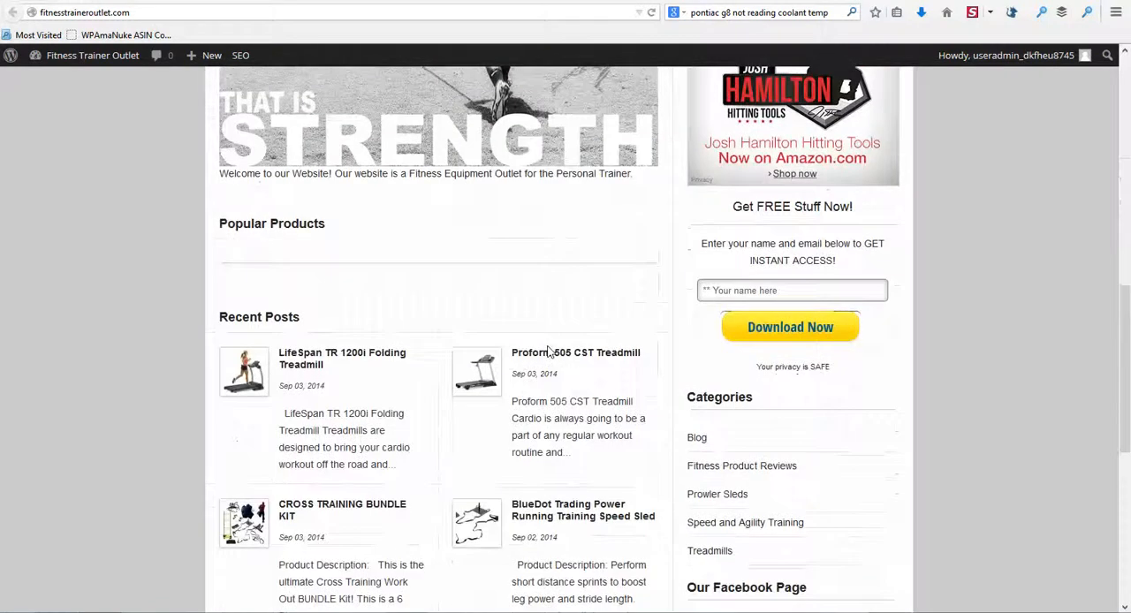
pyautogui.scroll(3)
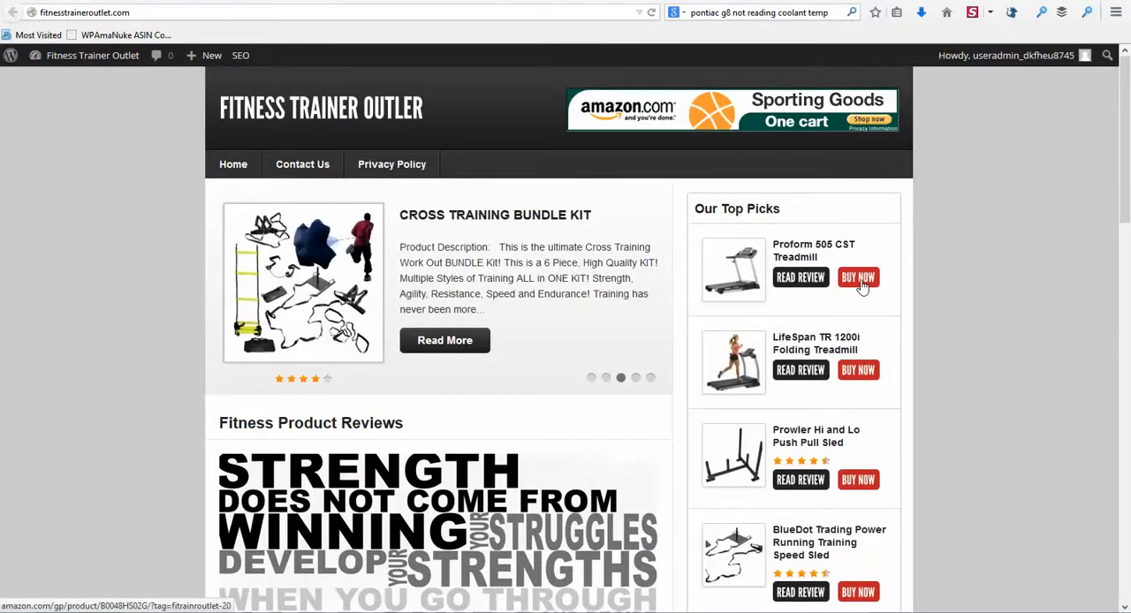
pyautogui.click(800, 369)
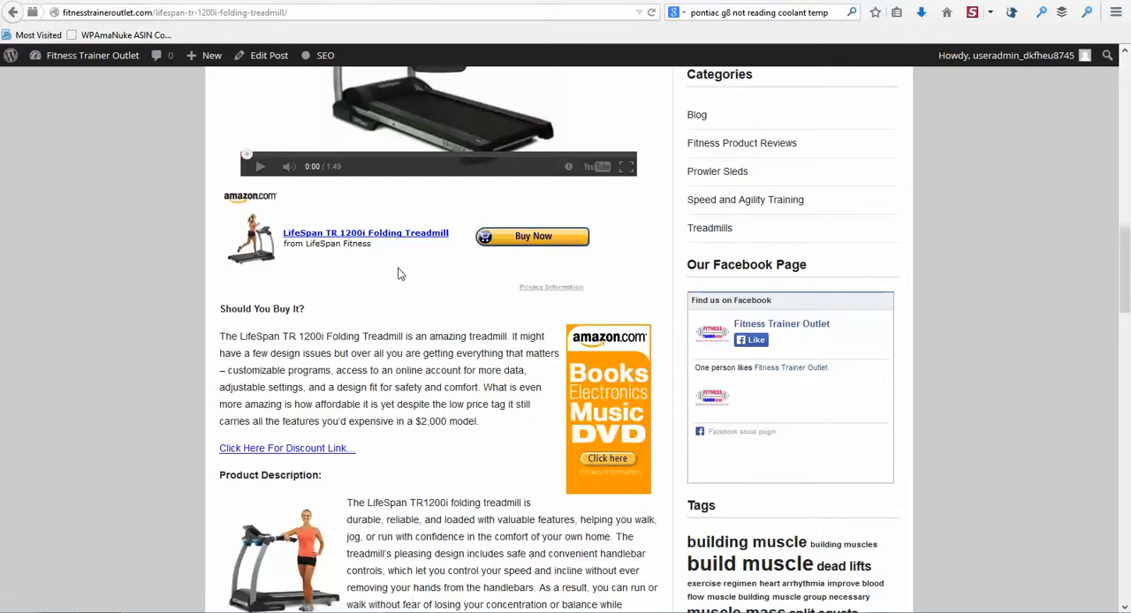
pyautogui.click(269, 55)
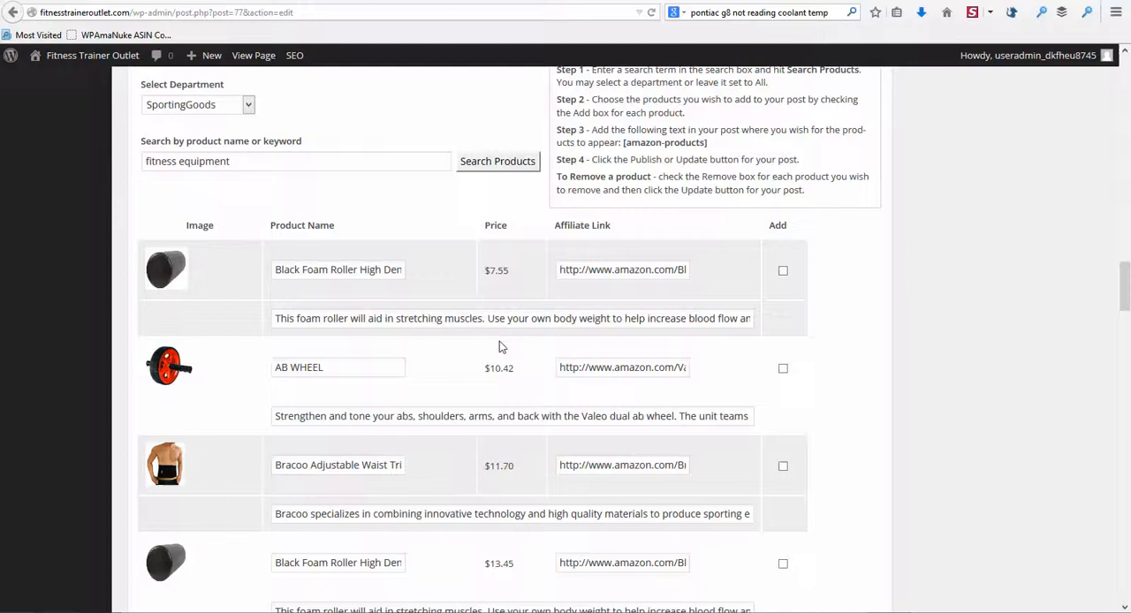